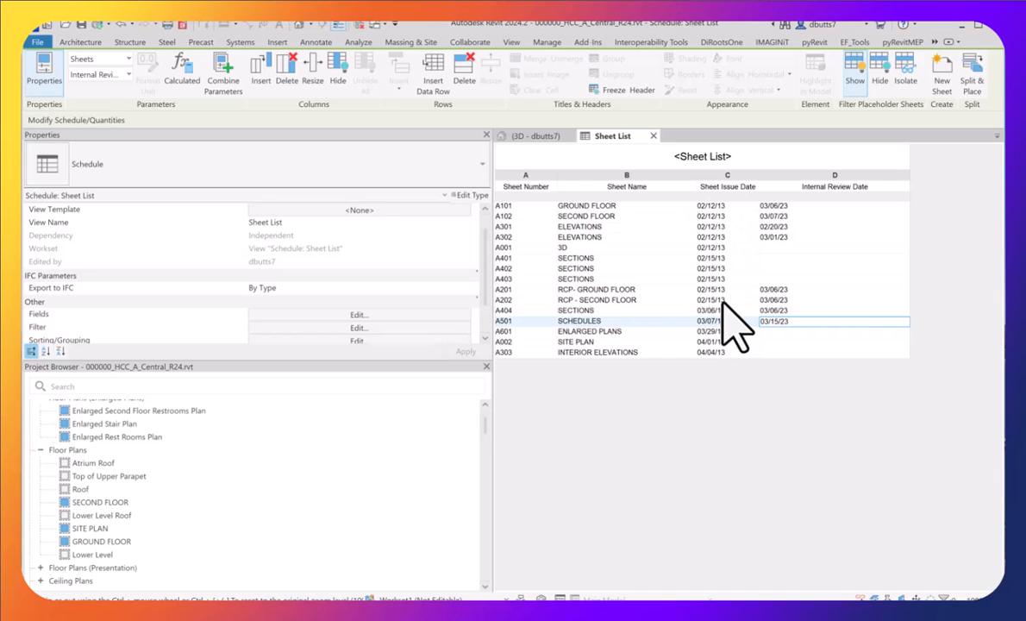
pyautogui.moveTo(815, 250)
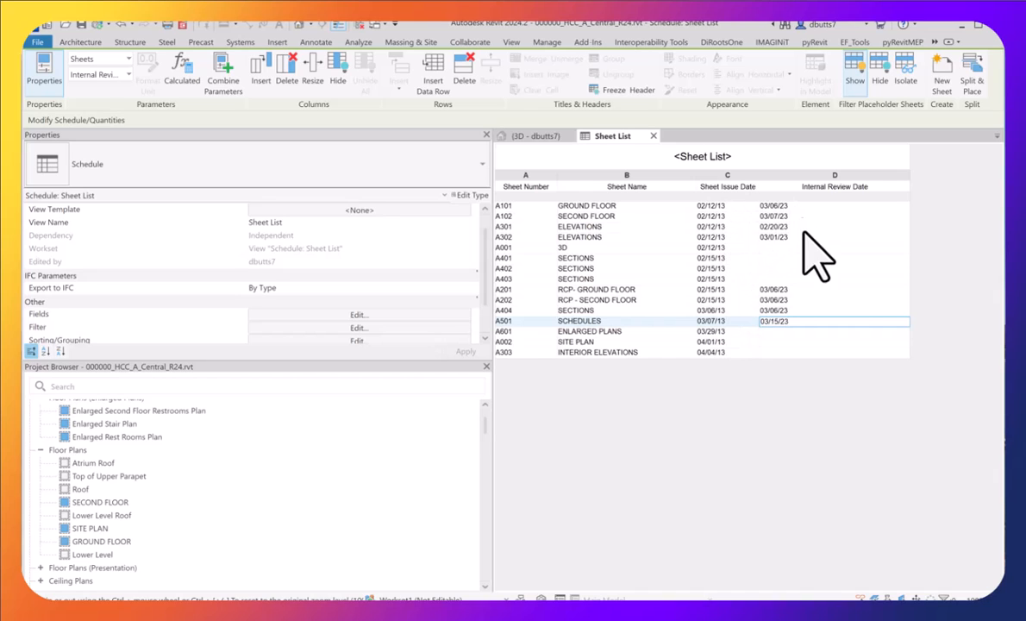
pyautogui.moveTo(800, 216)
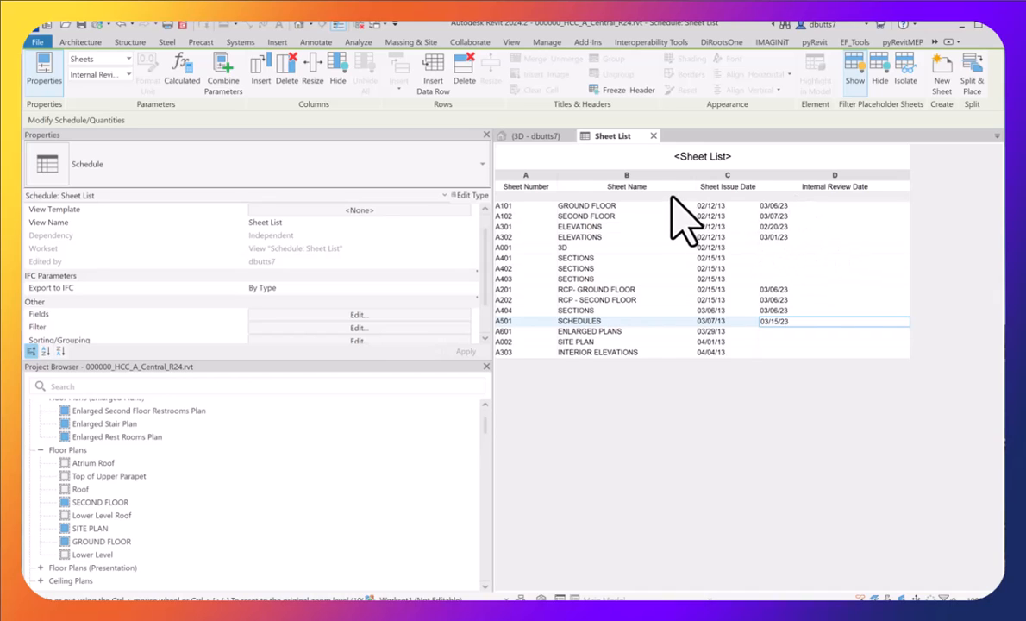
pyautogui.moveTo(336, 349)
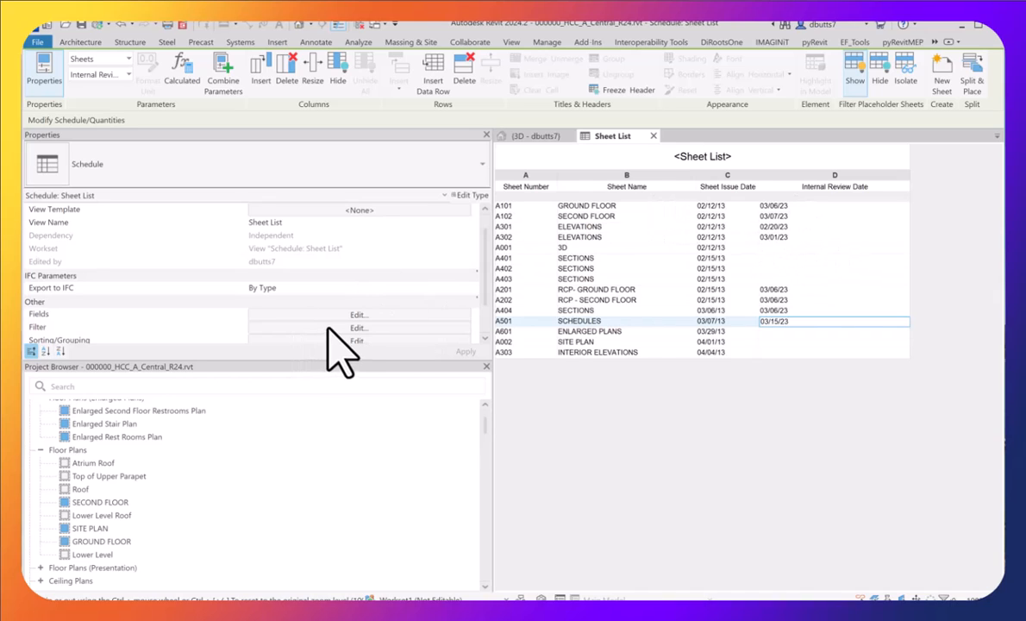
# Sort the Sheet List schedule by Sheet Issue Date in ascending order
pyautogui.click(357, 327)
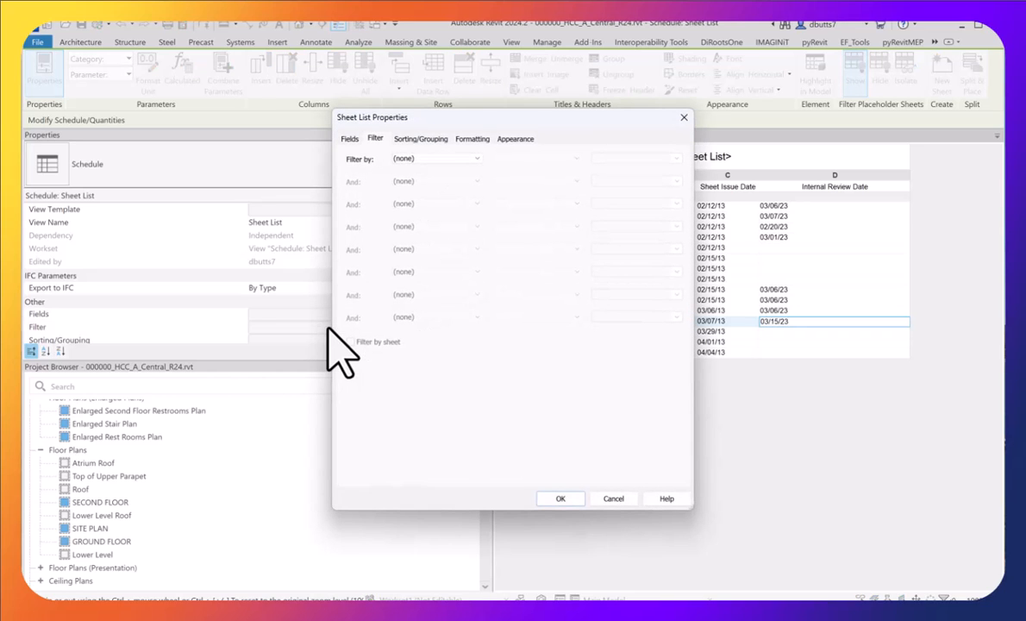
pyautogui.click(420, 138)
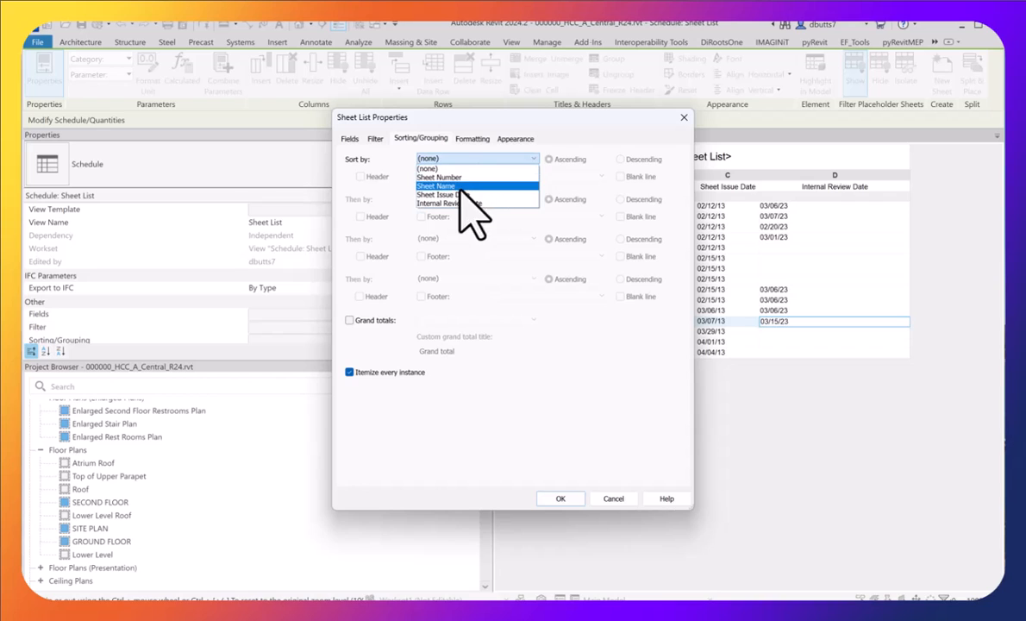
pyautogui.click(447, 194)
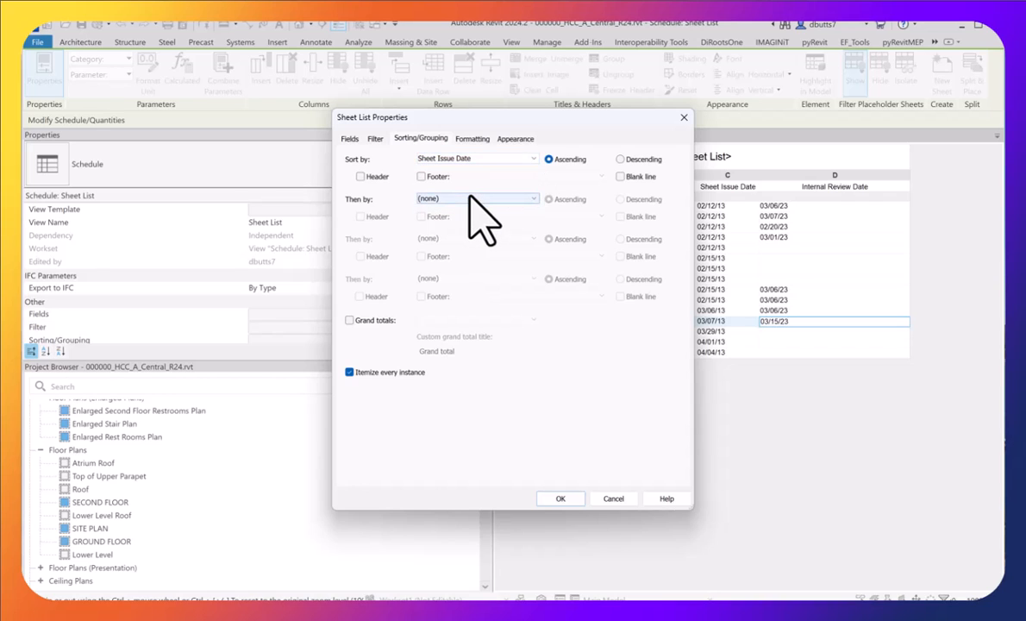
pyautogui.click(560, 499)
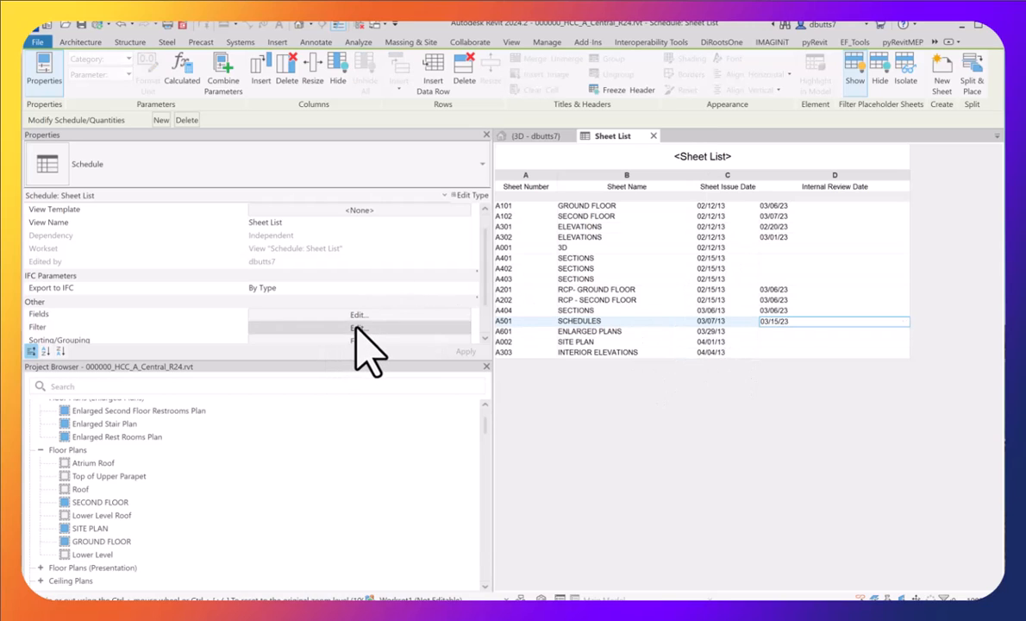
# Turn off Itemize every instance so sheets sharing an issue date collapse into single rows
pyautogui.click(358, 326)
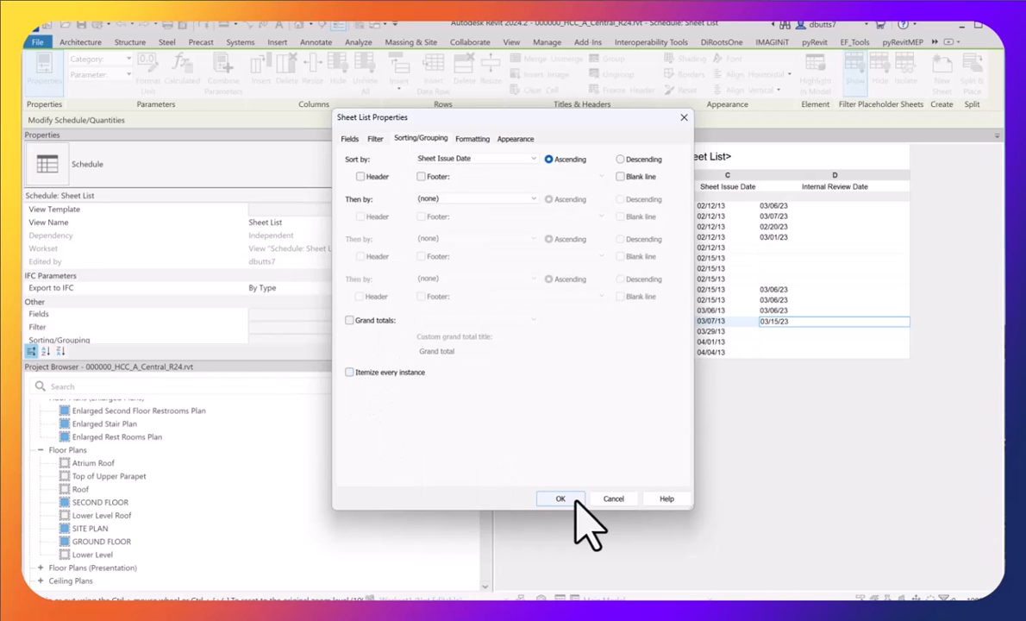
pyautogui.click(561, 499)
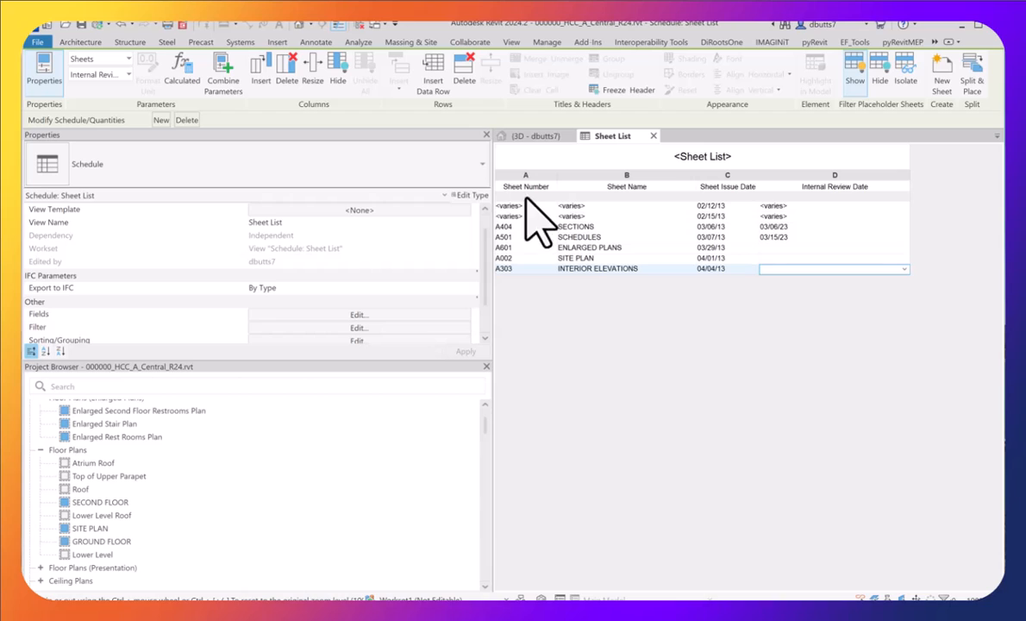
pyautogui.moveTo(737, 240)
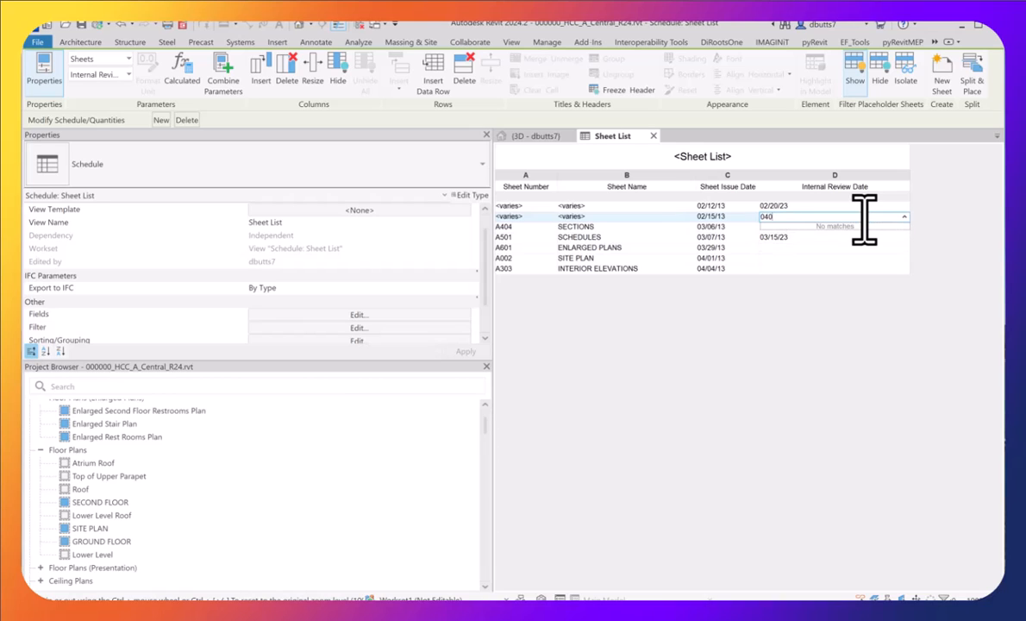
# Enter review date 04/01/23 for the grouped 02/15/13 sheets
pyautogui.write('04/01/23')
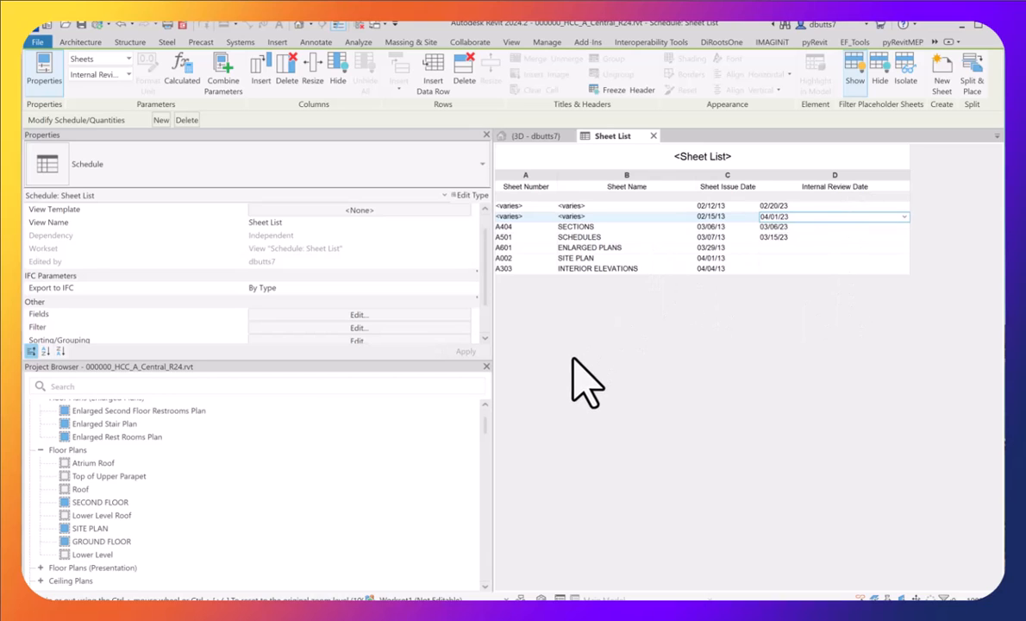
pyautogui.moveTo(380, 352)
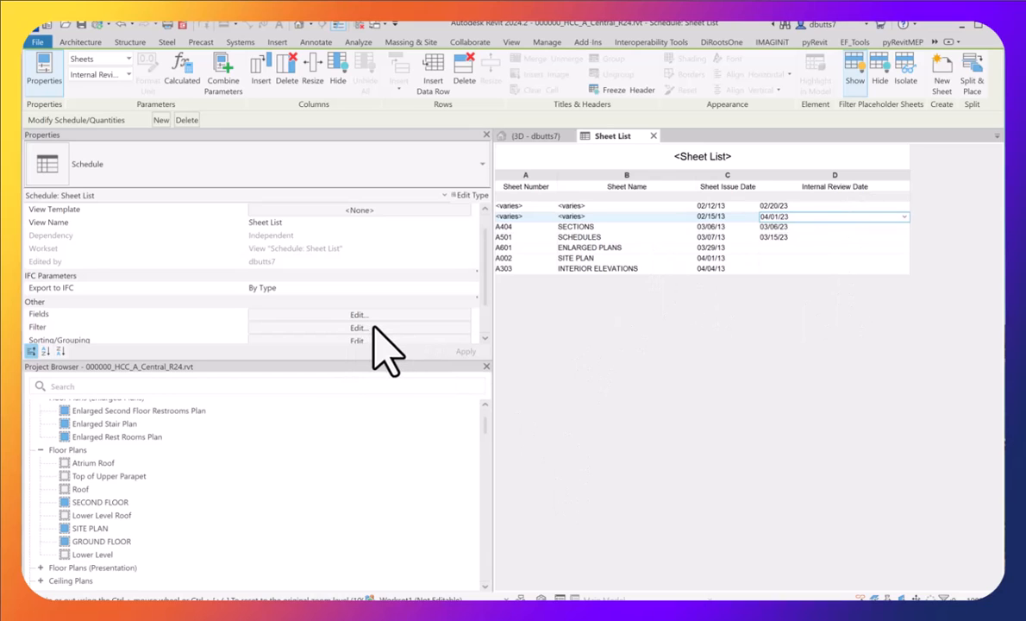
# Re-enable Itemize every instance to list each sheet with its propagated review date
pyautogui.click(358, 328)
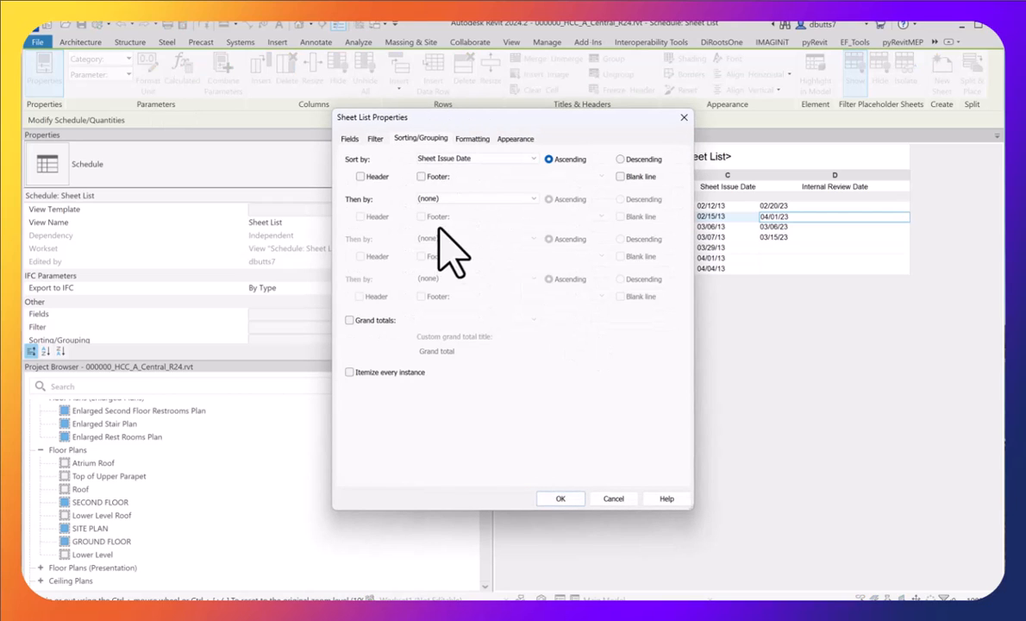
pyautogui.click(349, 372)
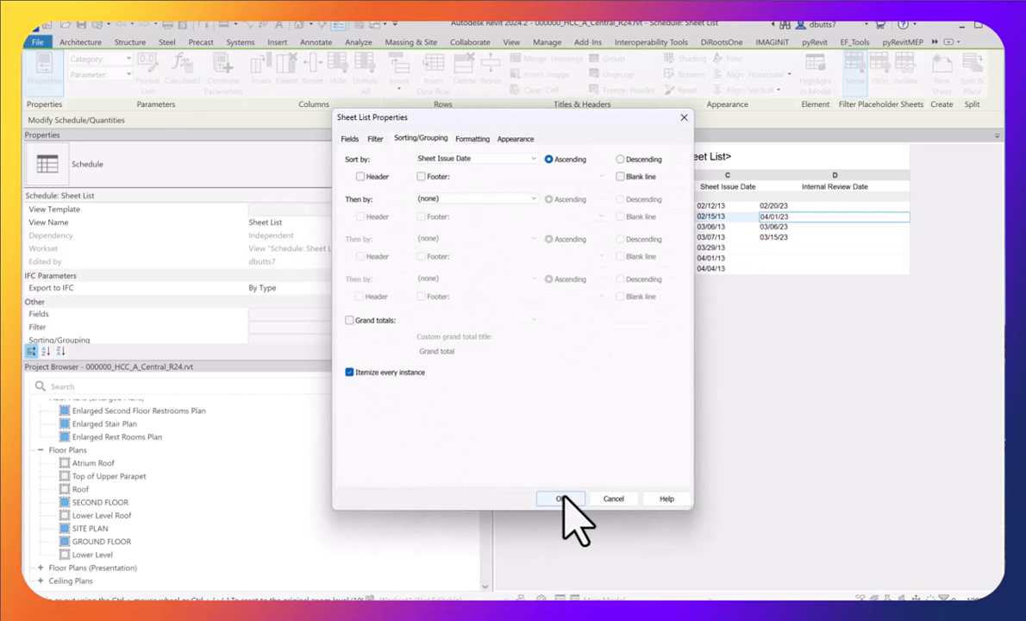
pyautogui.click(560, 498)
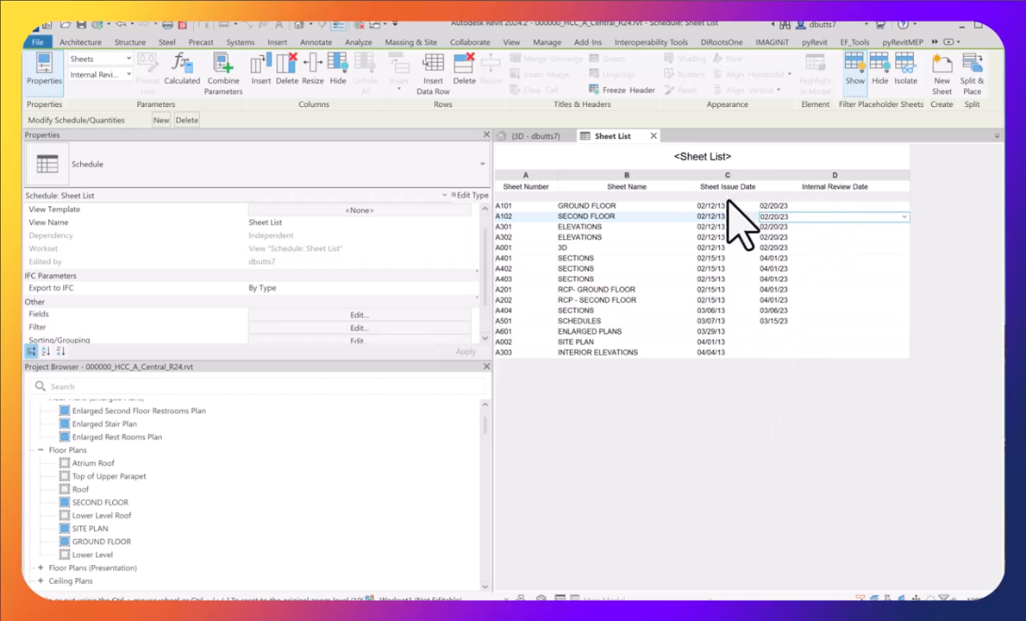